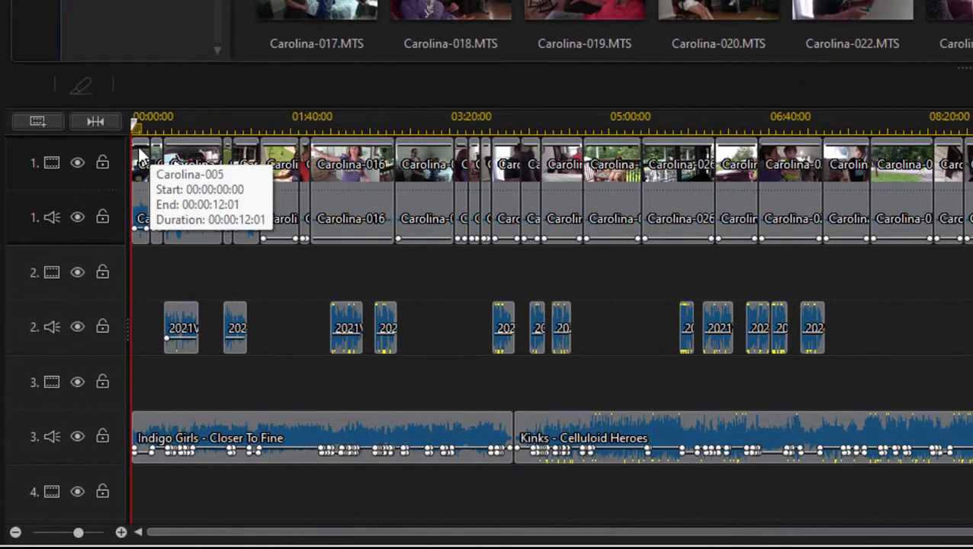
pyautogui.moveTo(24, 153)
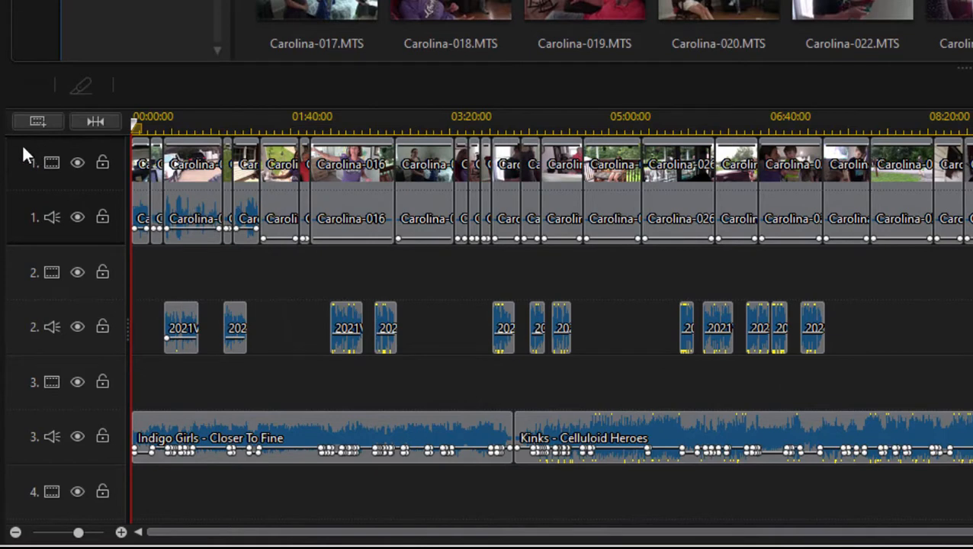
# Show the chapter track in the timeline from the track header options
pyautogui.rightClick(34, 162)
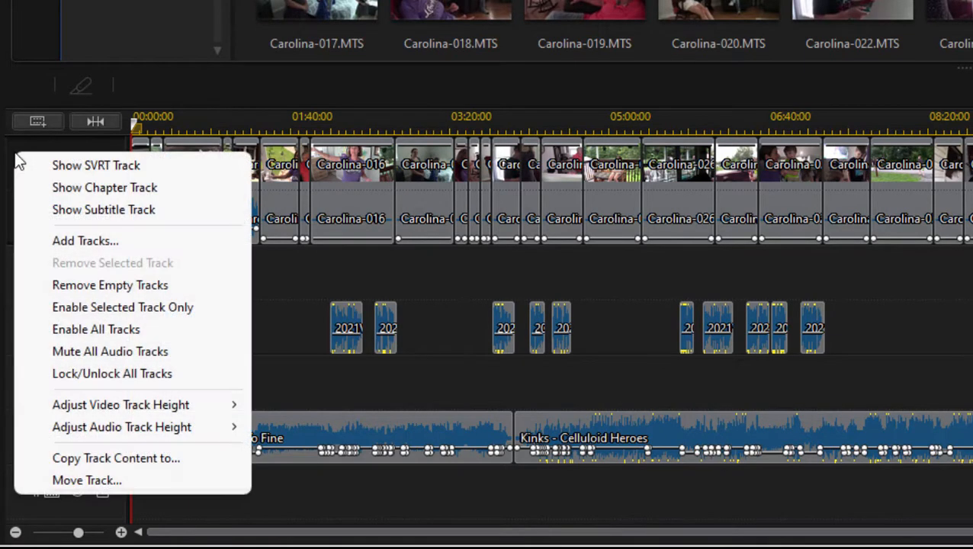
pyautogui.moveTo(104, 187)
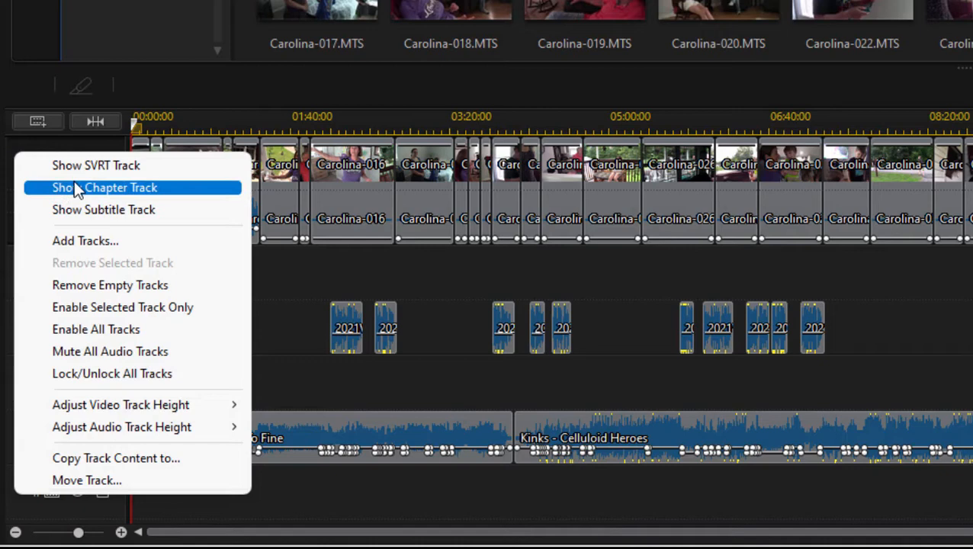
pyautogui.click(103, 188)
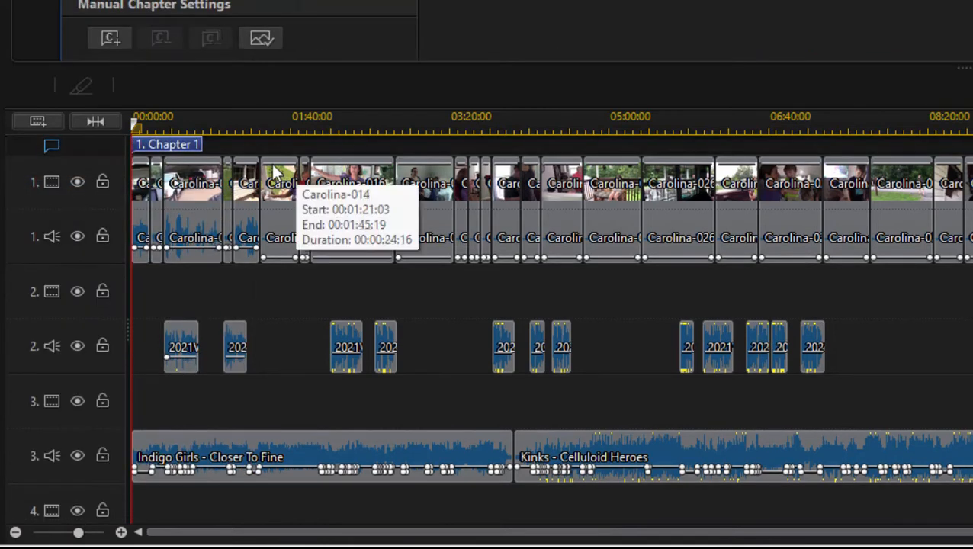
pyautogui.moveTo(282, 152)
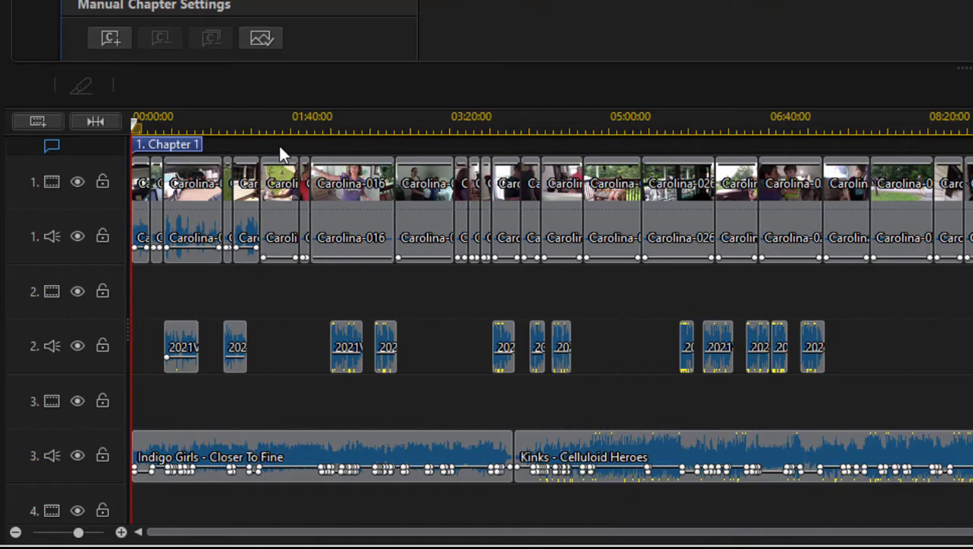
pyautogui.moveTo(197, 153)
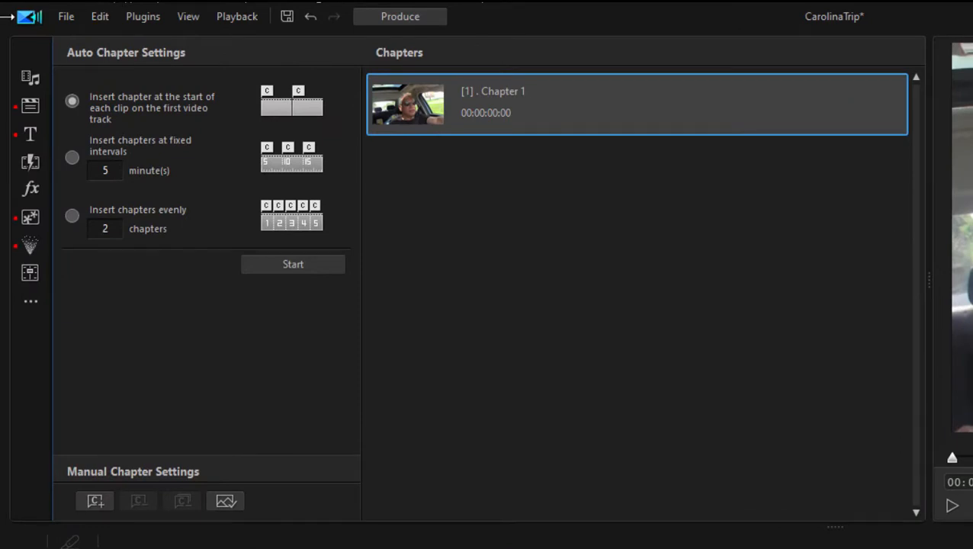
pyautogui.moveTo(30, 104)
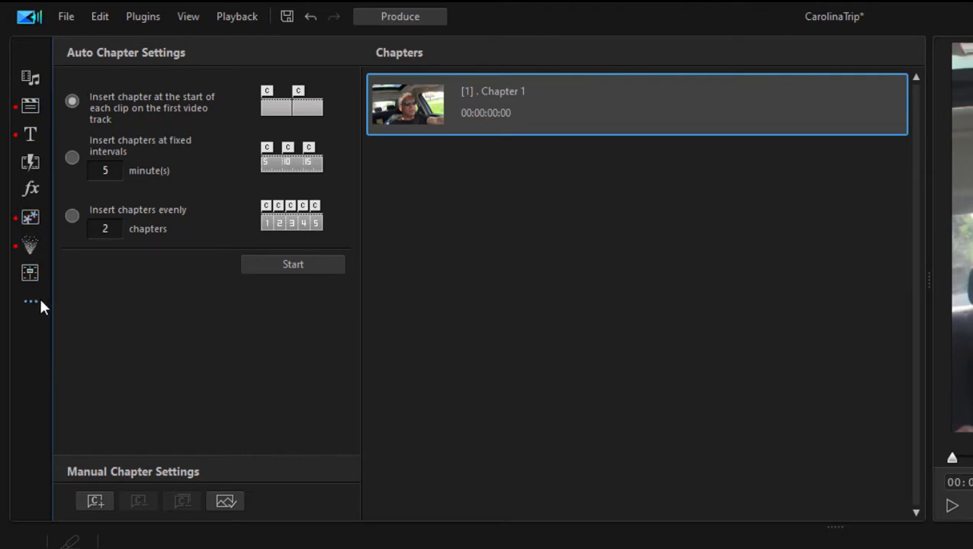
pyautogui.click(30, 302)
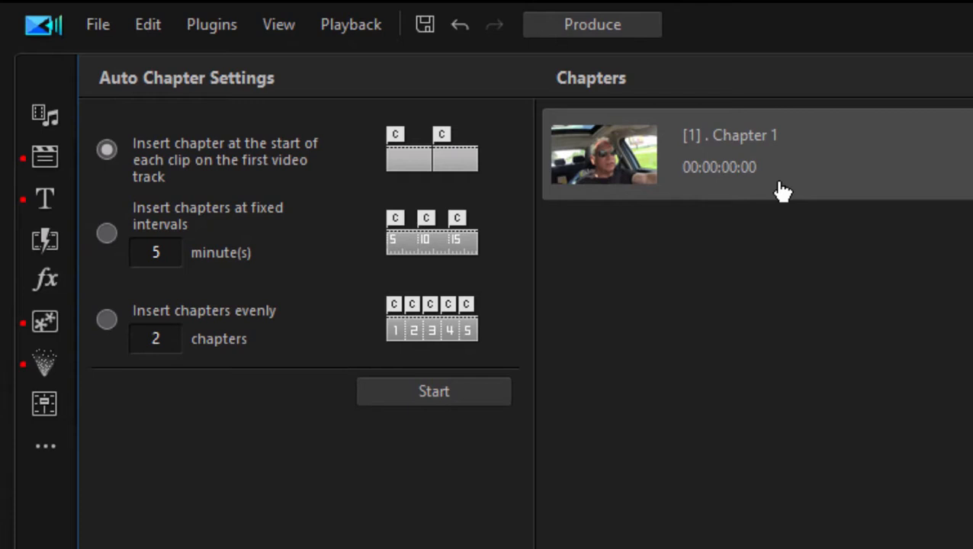
pyautogui.moveTo(308, 198)
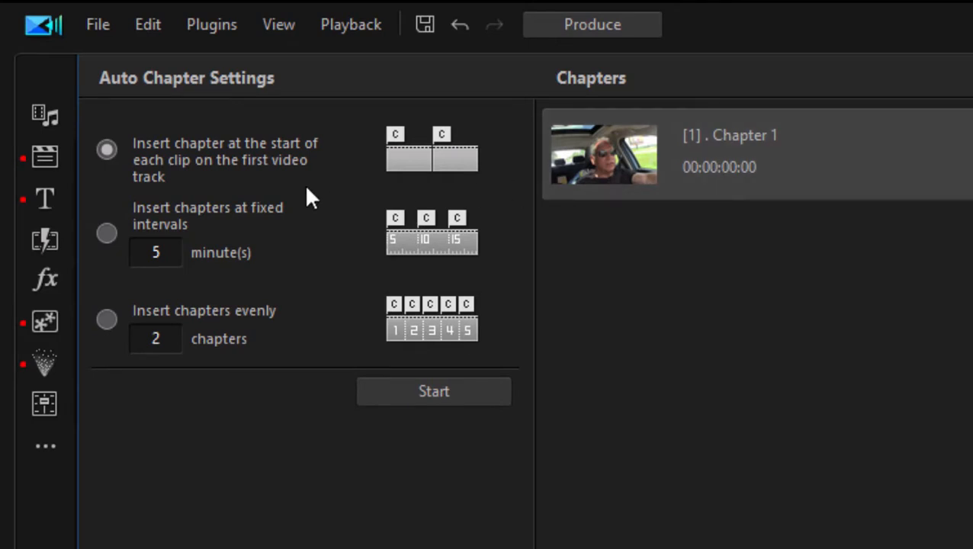
pyautogui.moveTo(297, 190)
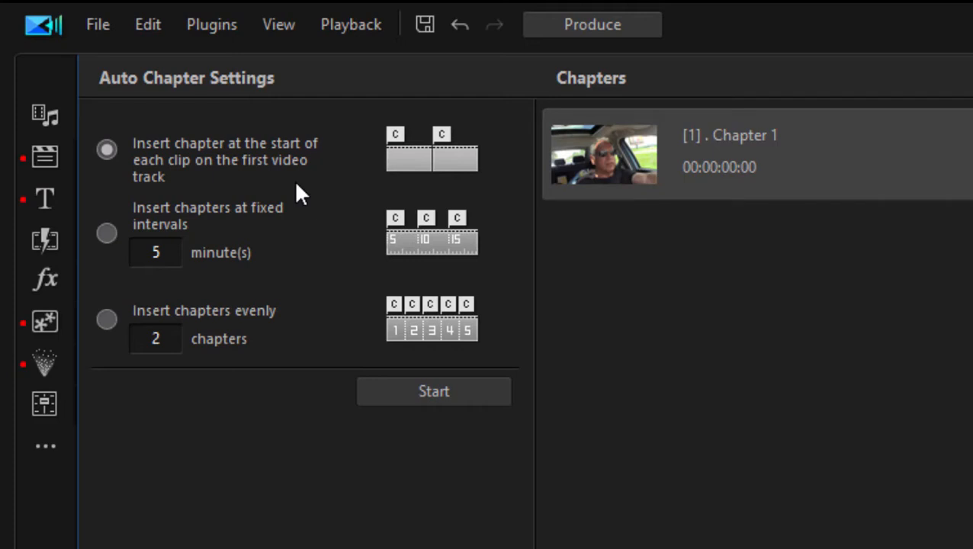
pyautogui.moveTo(235, 268)
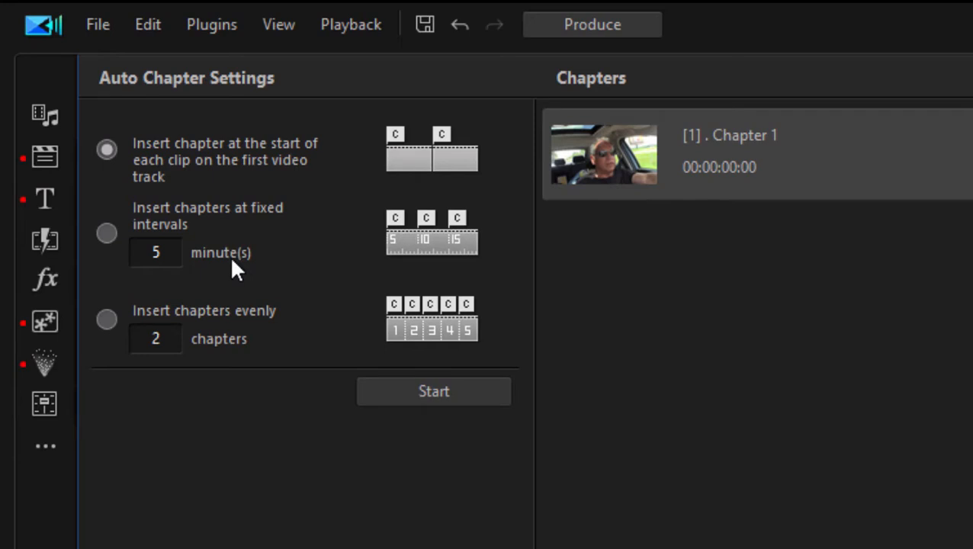
pyautogui.moveTo(232, 341)
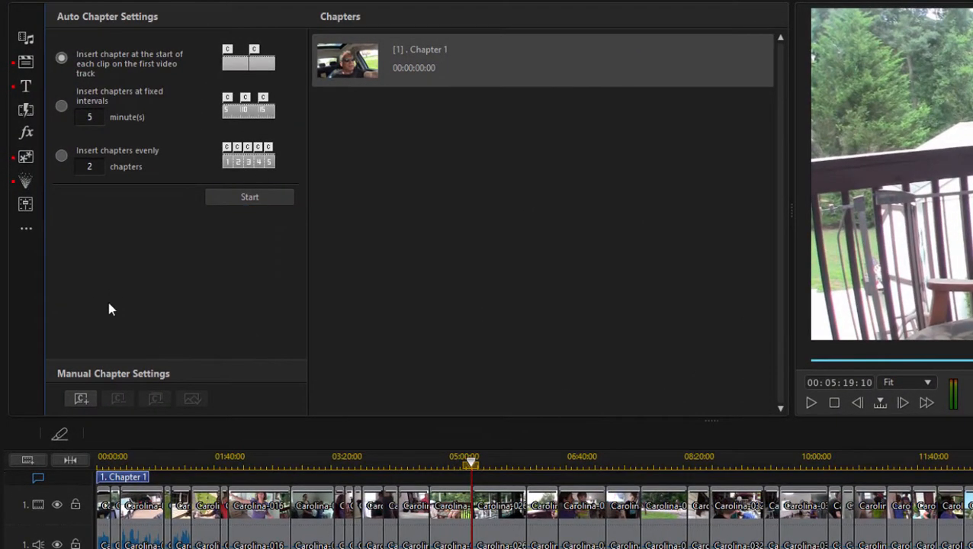
pyautogui.moveTo(81, 398)
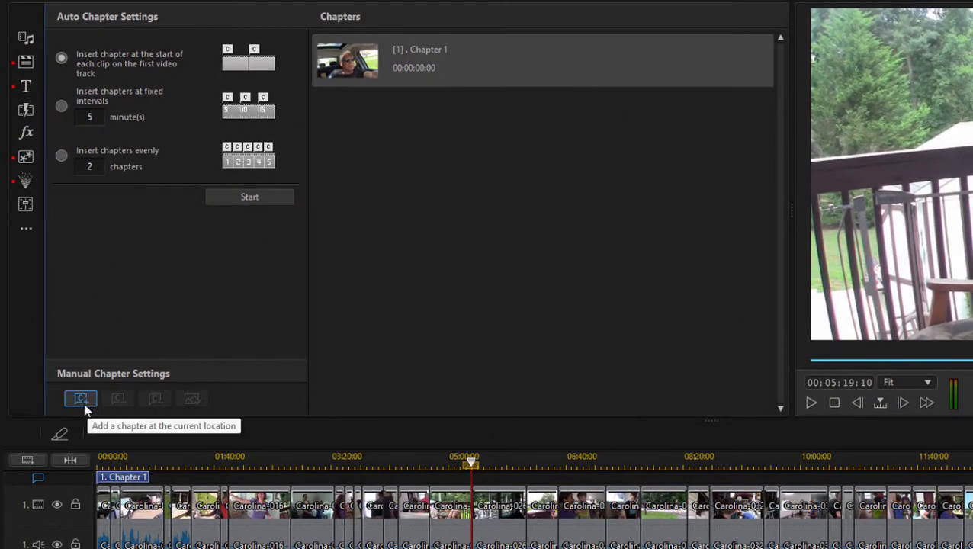
# Add manual chapters at 00:05:19:10 and 00:09:43:20 alongside Chapter 1
pyautogui.click(79, 398)
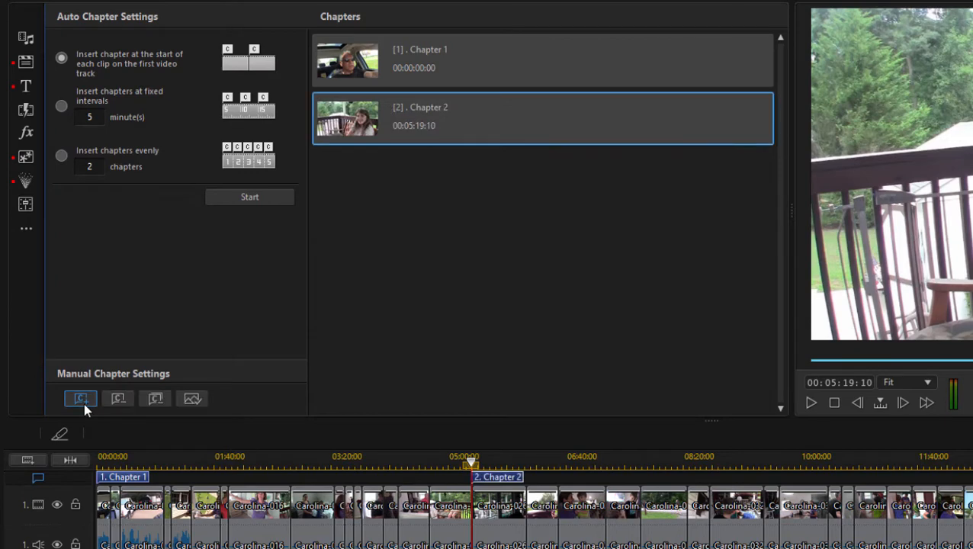
pyautogui.moveTo(662, 437)
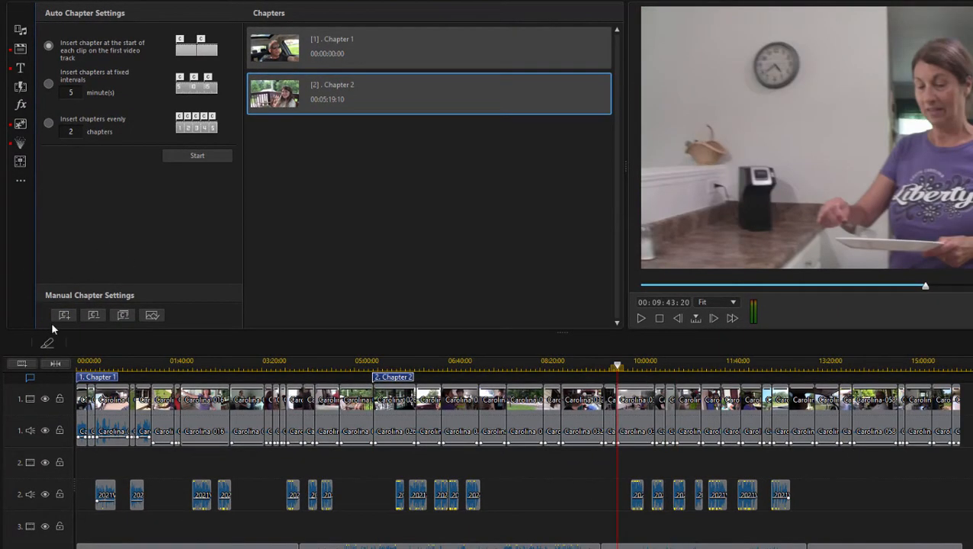
pyautogui.click(64, 314)
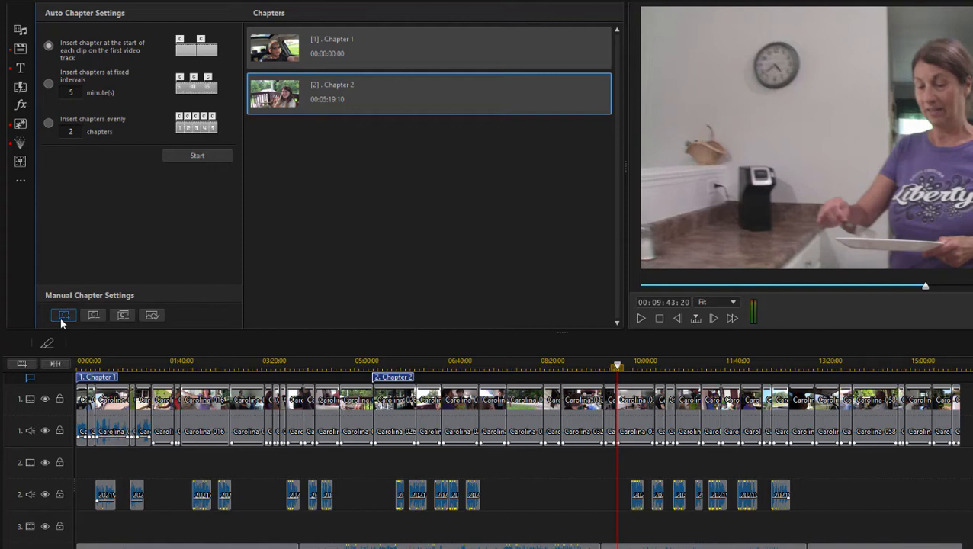
pyautogui.click(64, 314)
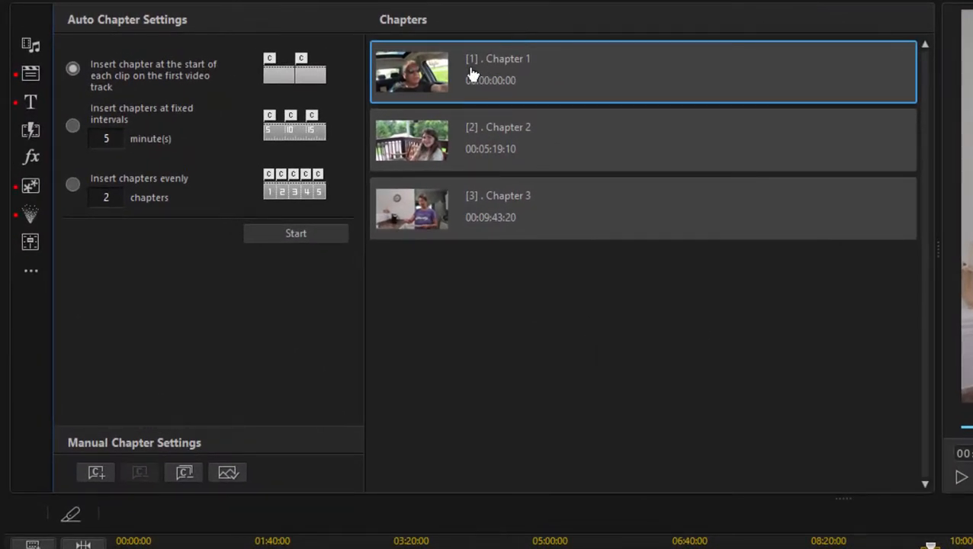
# Rename the chapters to The Drive, The Arrival and Family Reunion
pyautogui.doubleClick(495, 69)
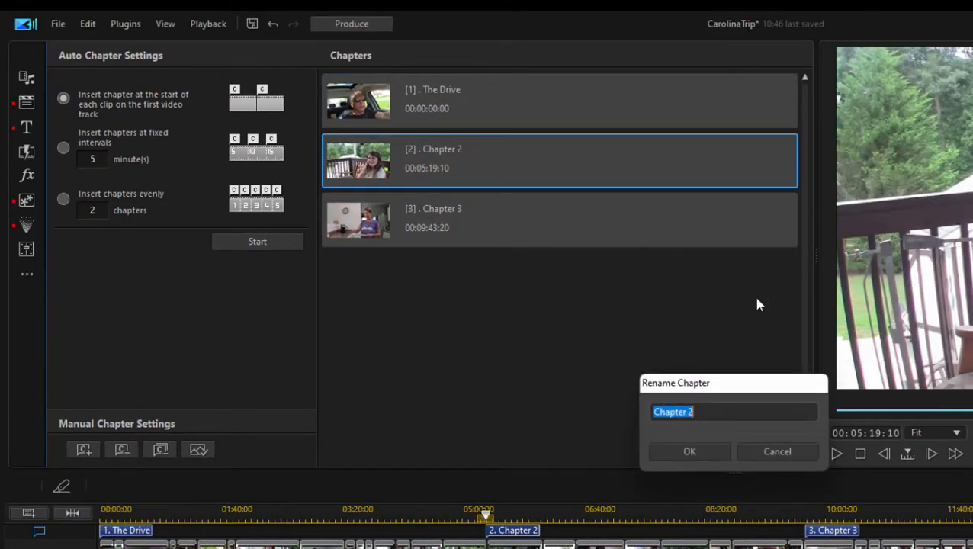
pyautogui.write('The Arrival')
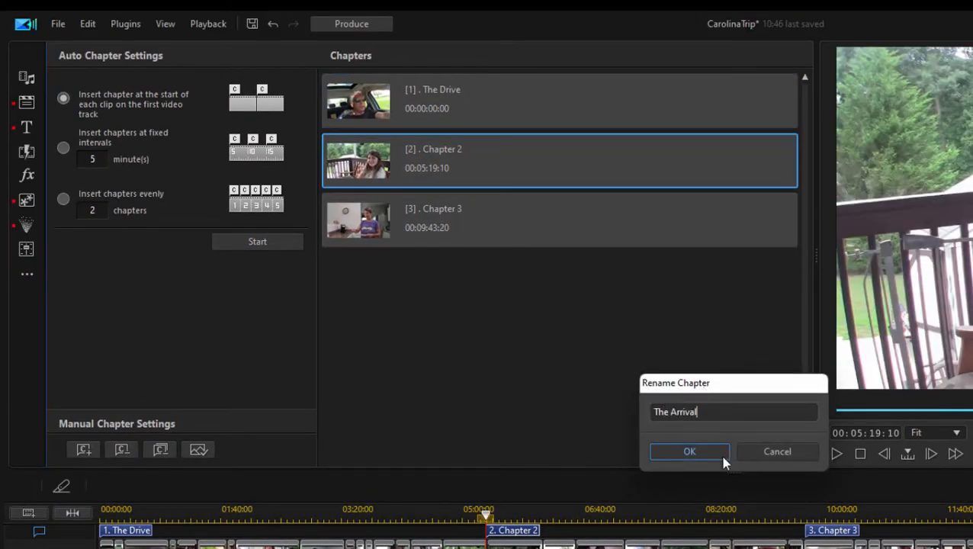
pyautogui.click(688, 452)
pyautogui.write('Family Reunion')
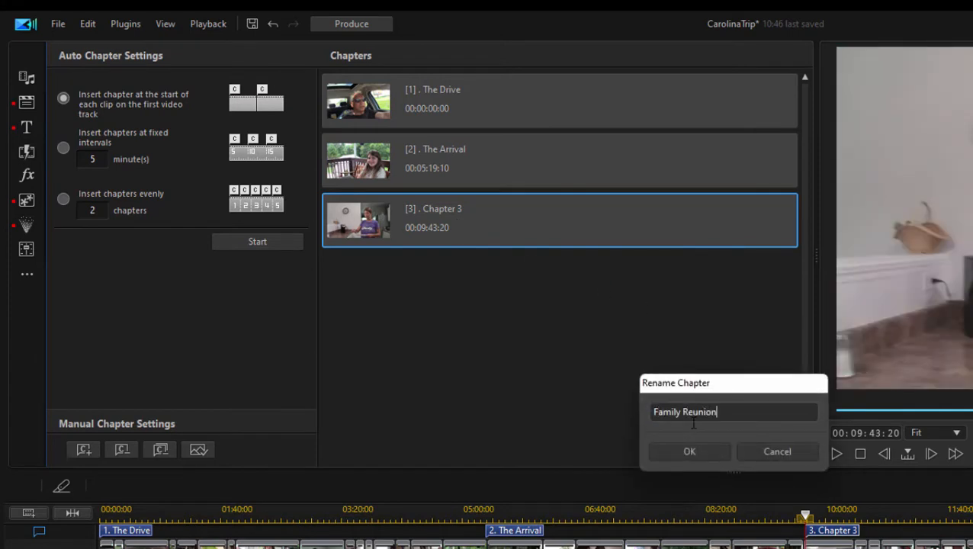
pyautogui.click(687, 451)
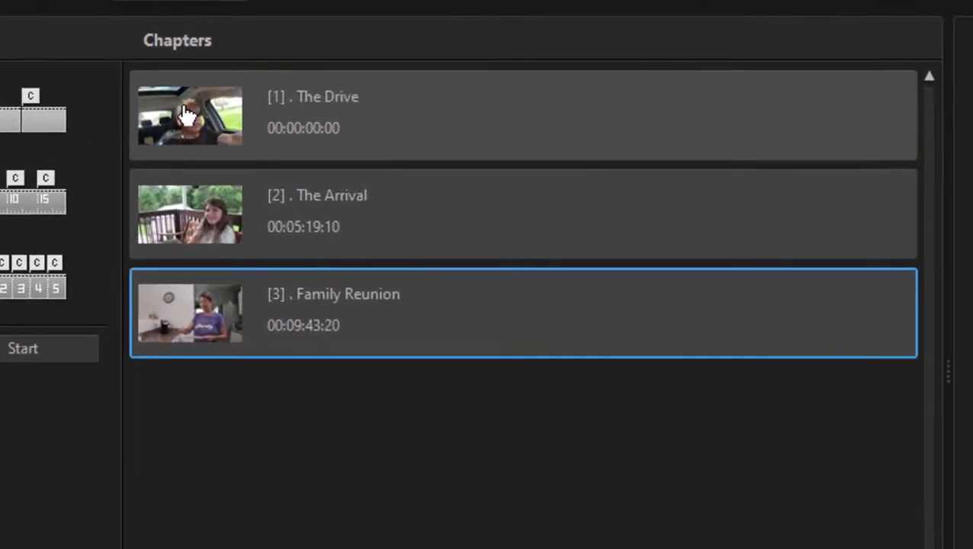
pyautogui.moveTo(529, 540)
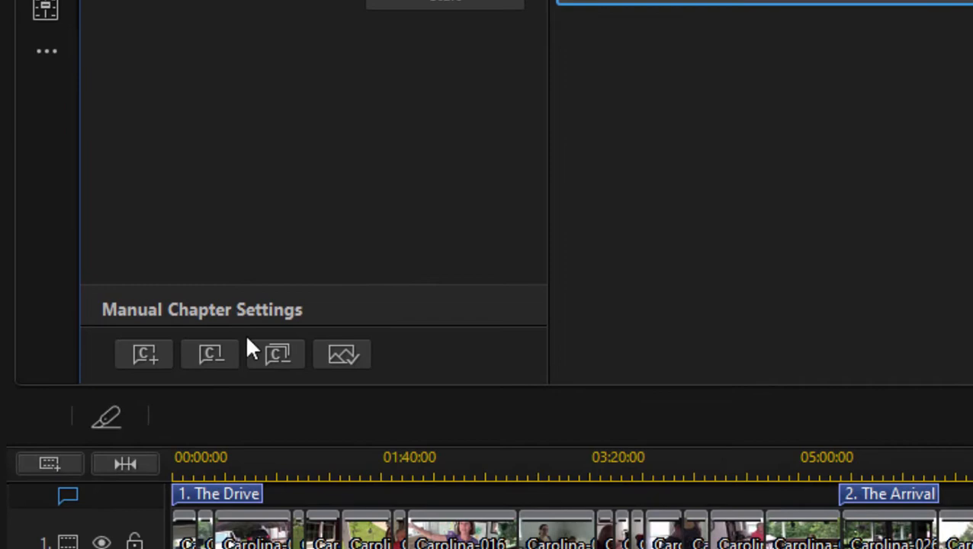
pyautogui.moveTo(342, 354)
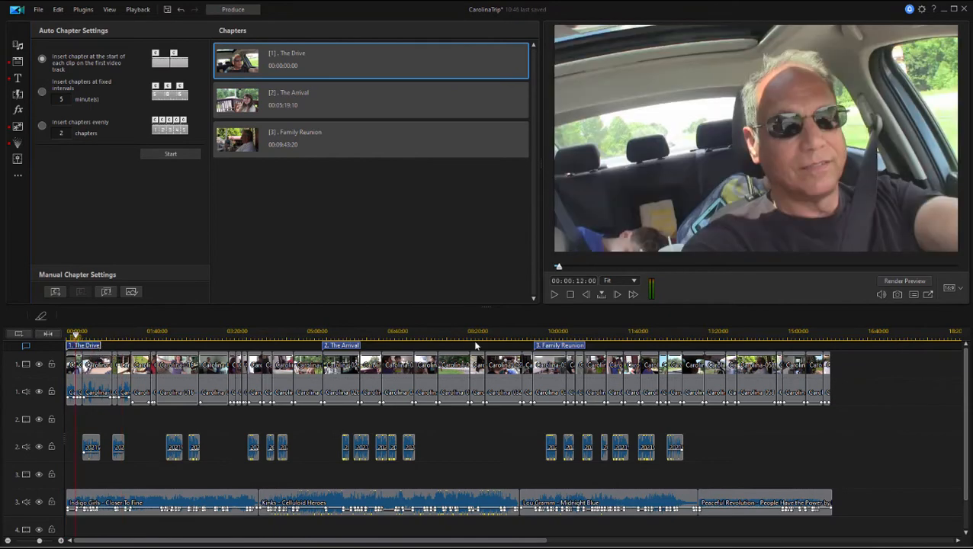
pyautogui.moveTo(269, 64)
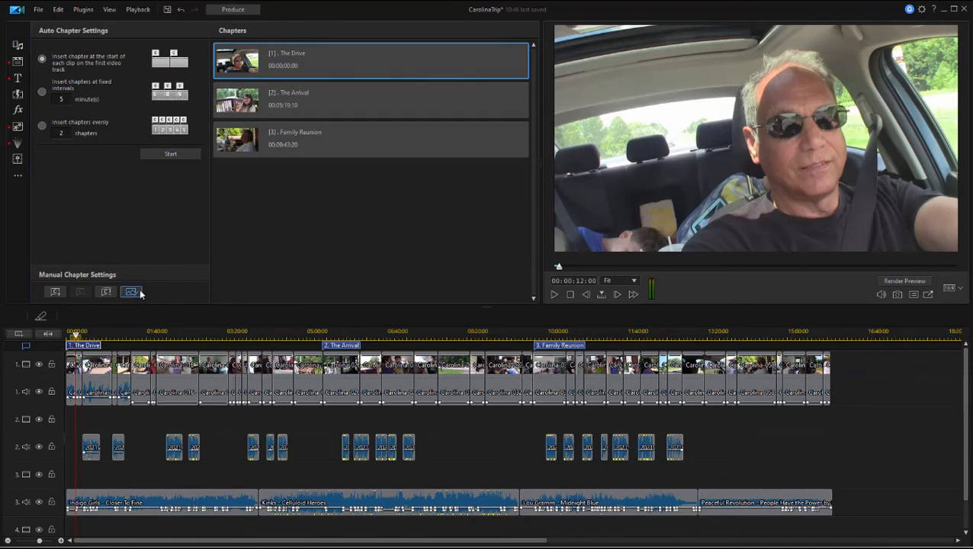
pyautogui.moveTo(131, 293)
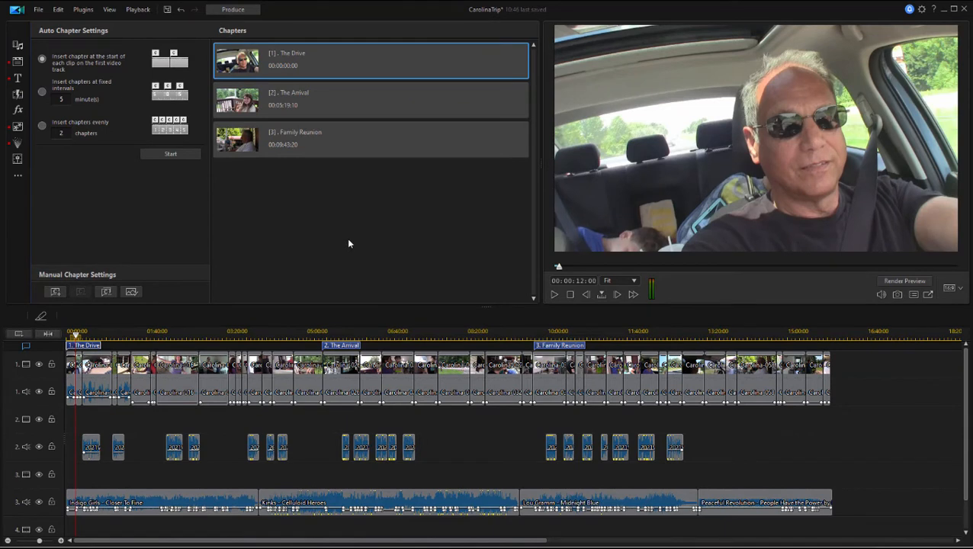
pyautogui.moveTo(281, 28)
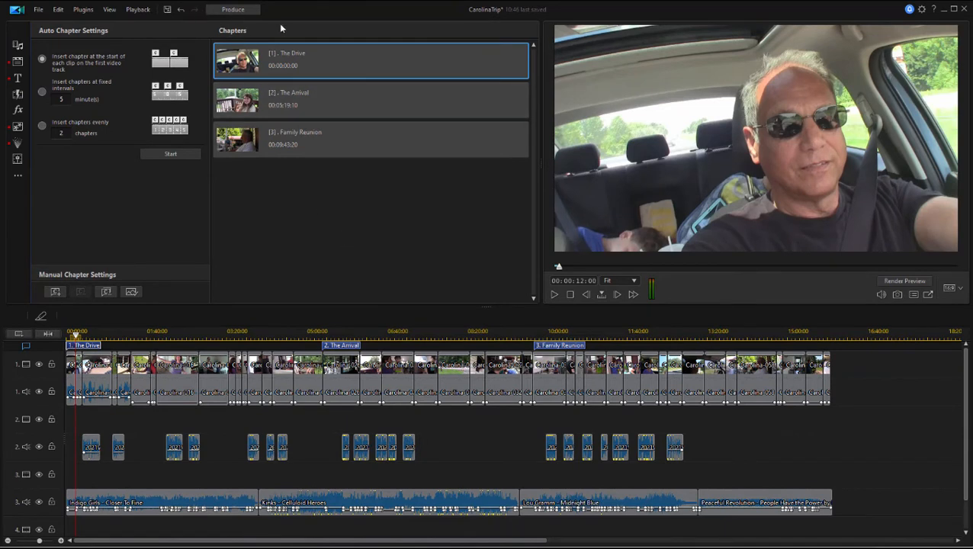
# Move to the Produce module with output format and profile settings
pyautogui.click(232, 9)
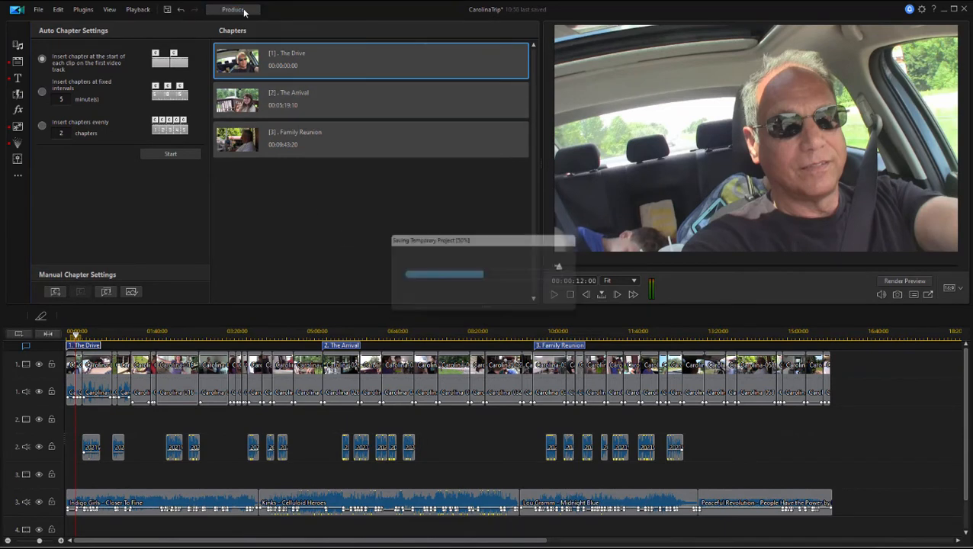
pyautogui.click(232, 9)
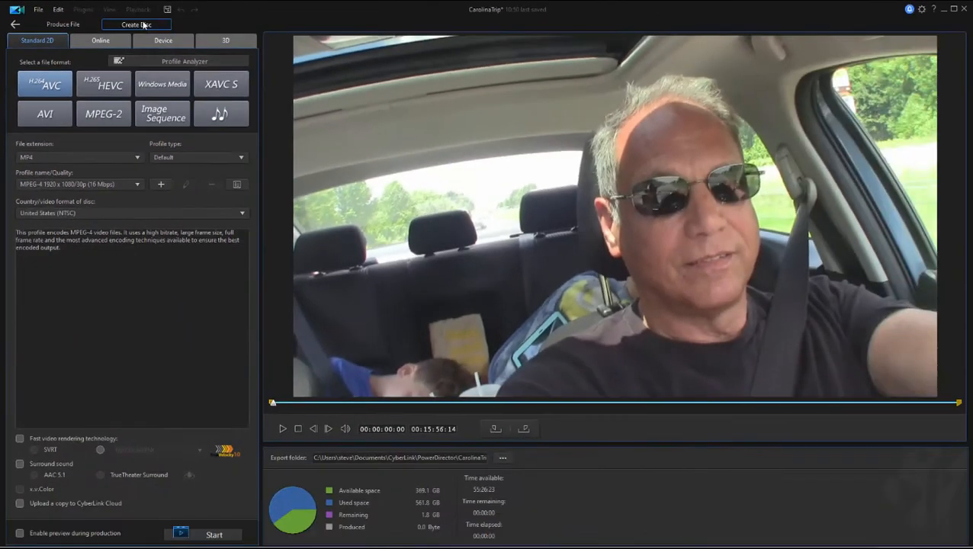
# View the Create Disc scenes page showing The Drive, The Arrival and Family Reunion buttons
pyautogui.click(137, 25)
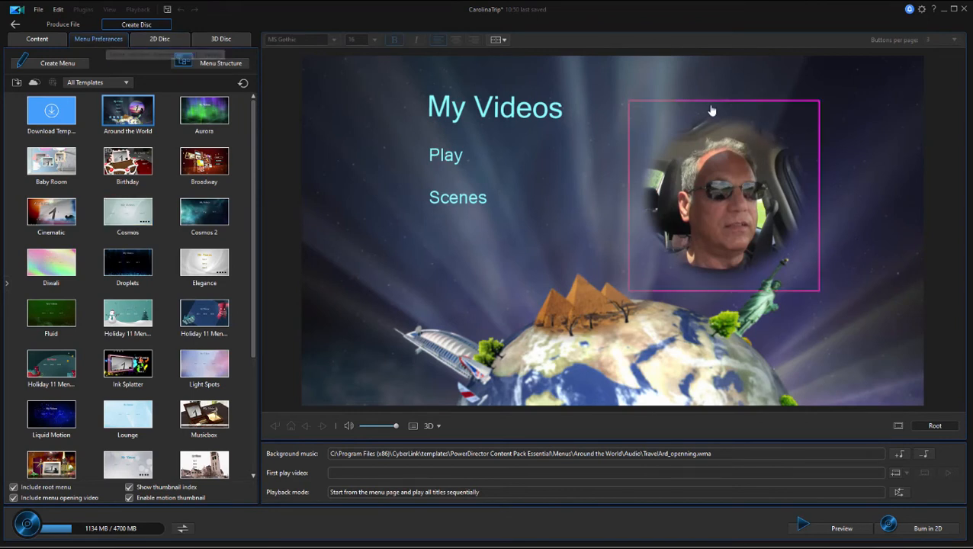
pyautogui.click(457, 198)
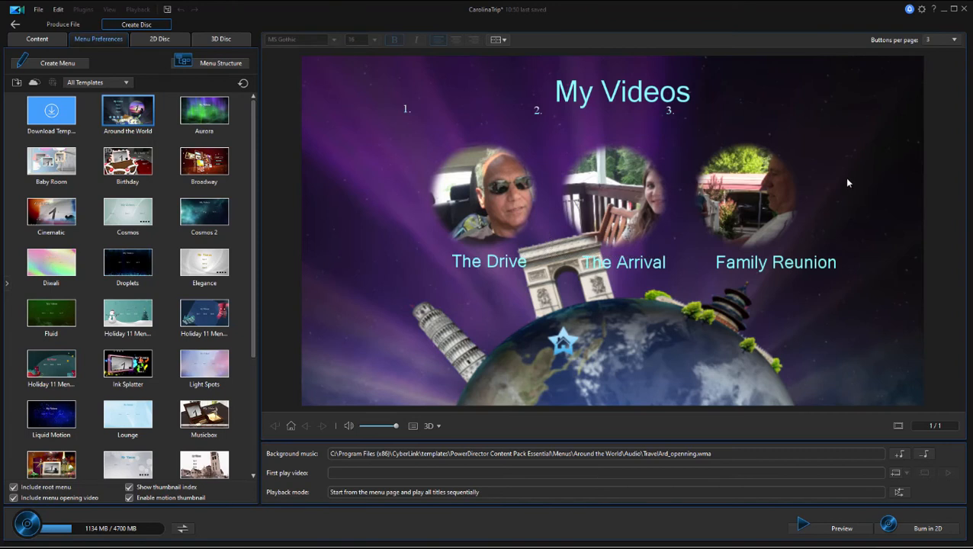
pyautogui.click(482, 191)
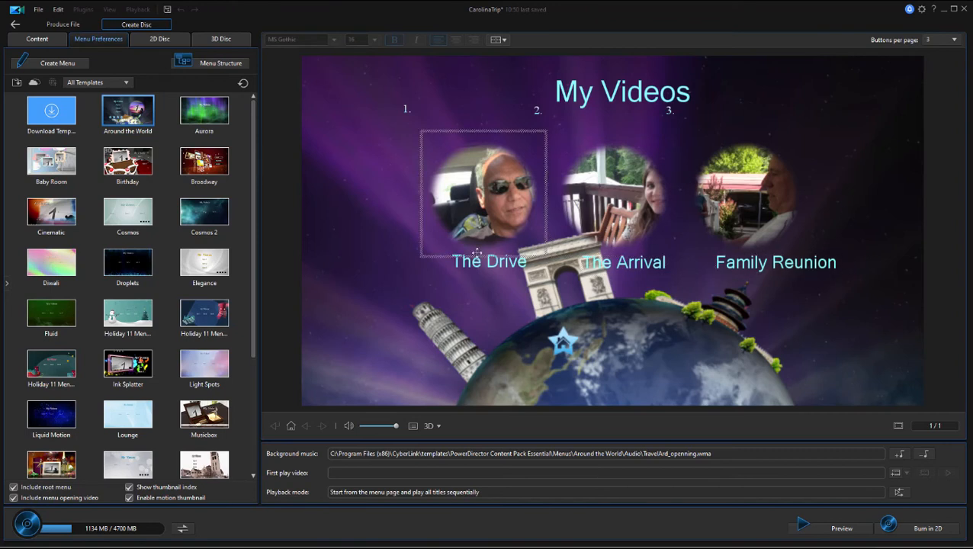
pyautogui.click(487, 262)
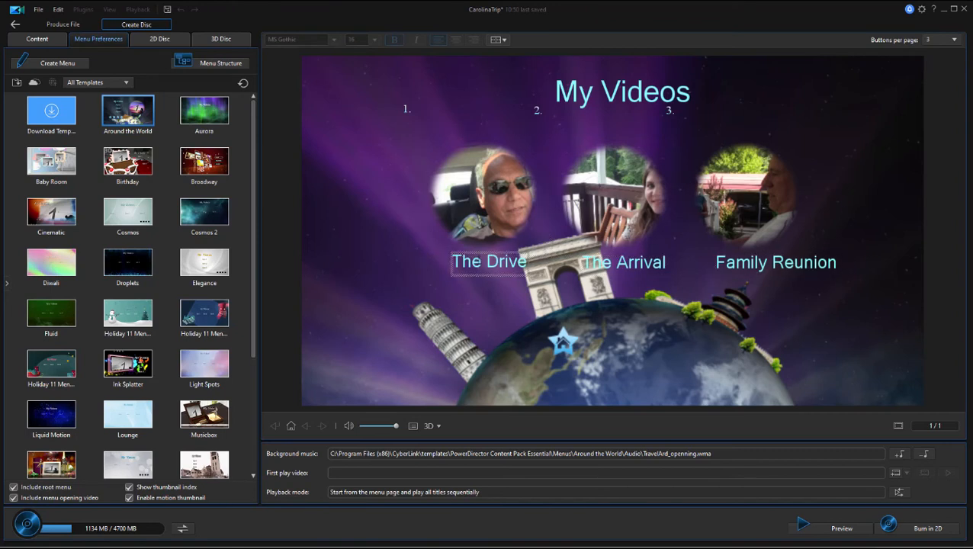